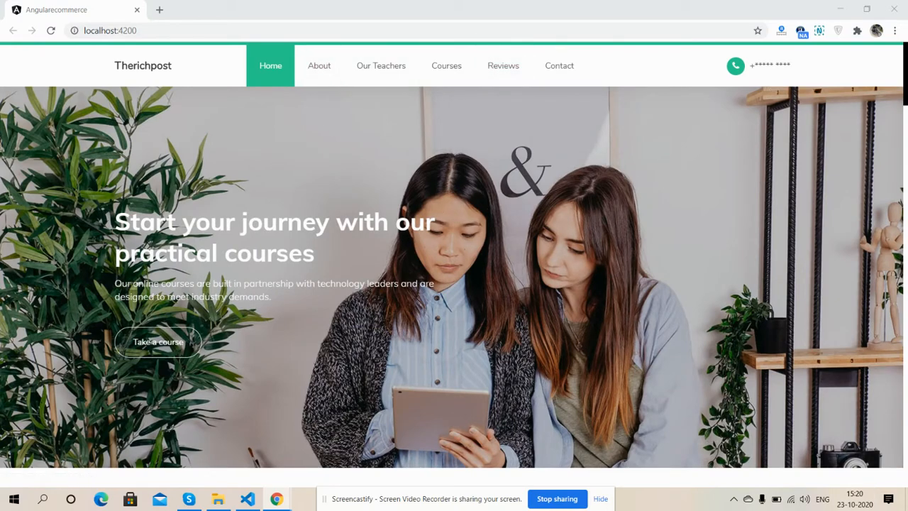
- Scroll the desktop homepage and jump to the About section, then the Courses section
scroll("down", 3)
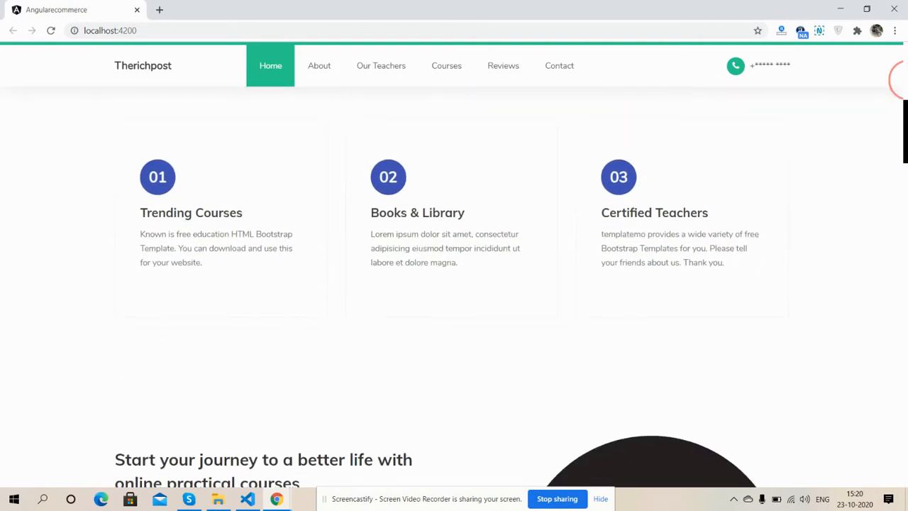
scroll("down", 3)
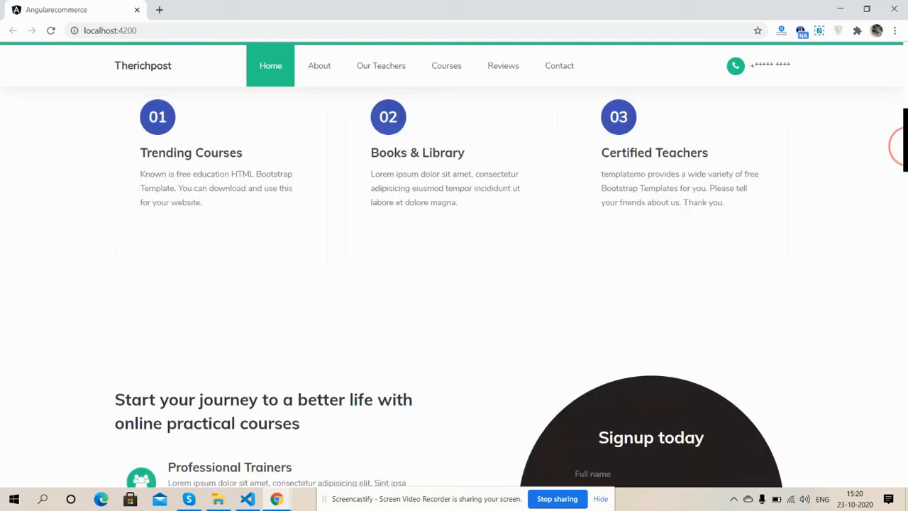
left_click(319, 65)
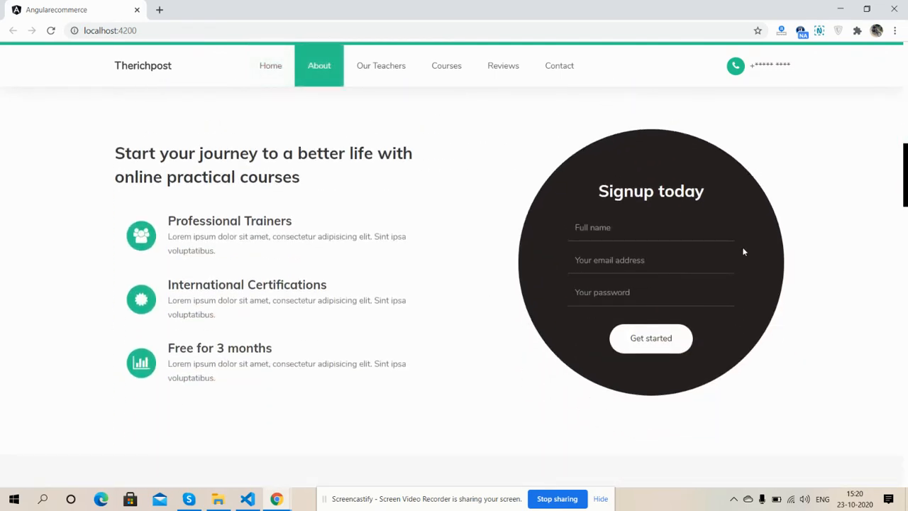
scroll("down", 3)
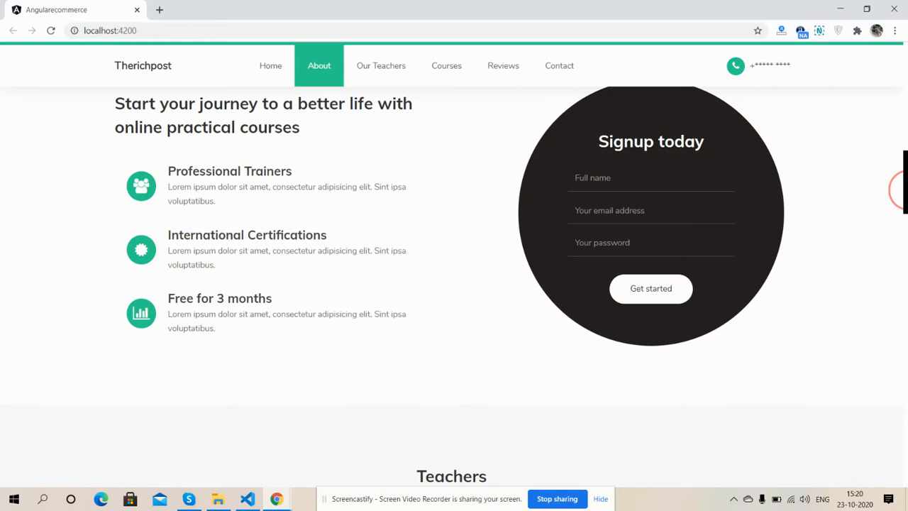
scroll("down", 3)
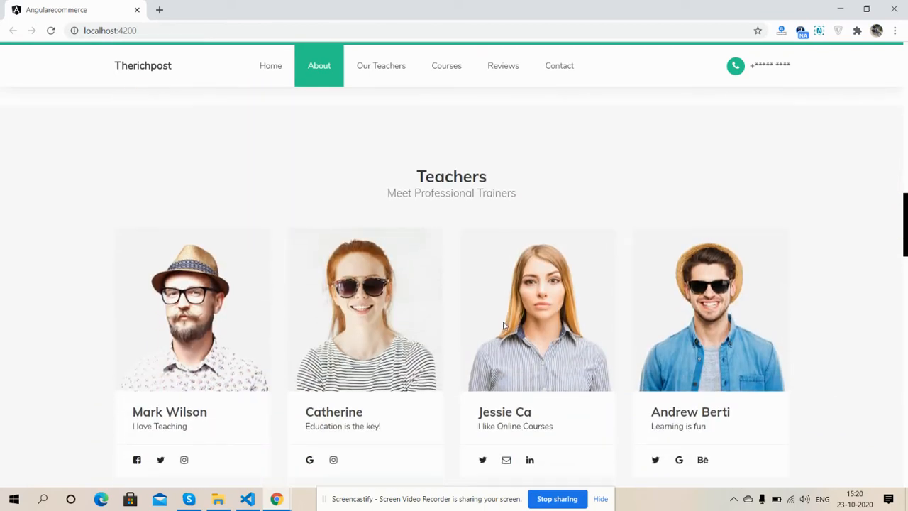
left_click(381, 66)
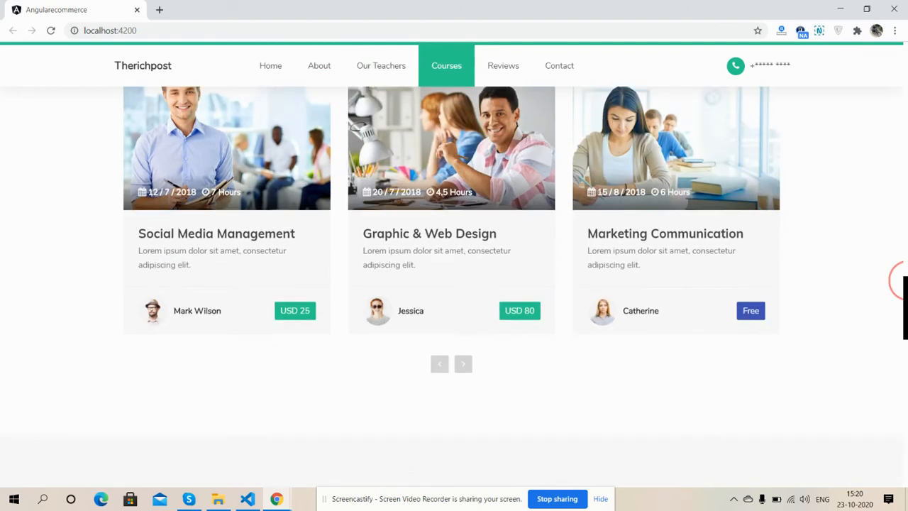
- Jump to the Contact section, then back to the Teachers section from the navbar
scroll("down", 3)
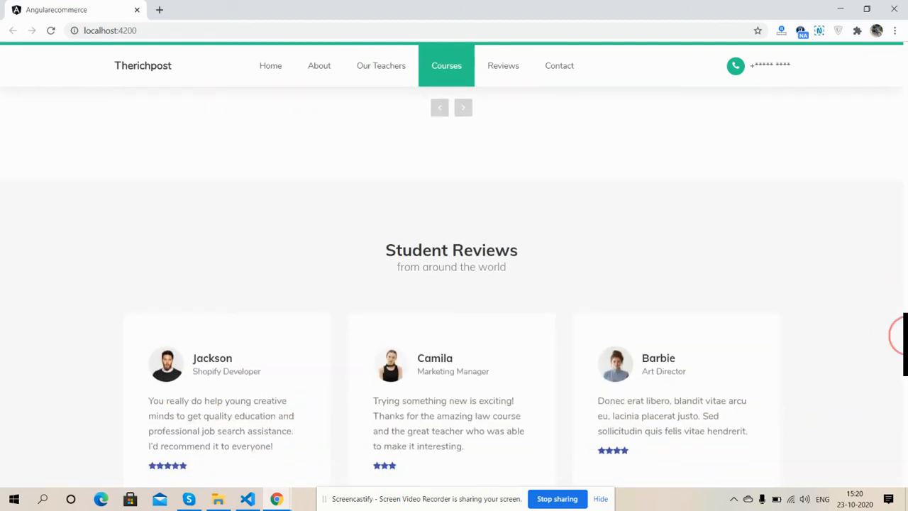
left_click(559, 66)
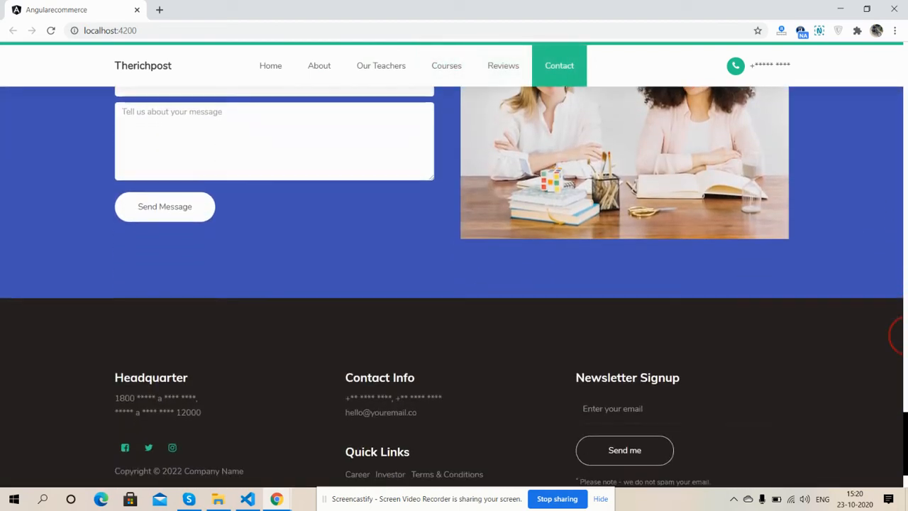
scroll("down", 3)
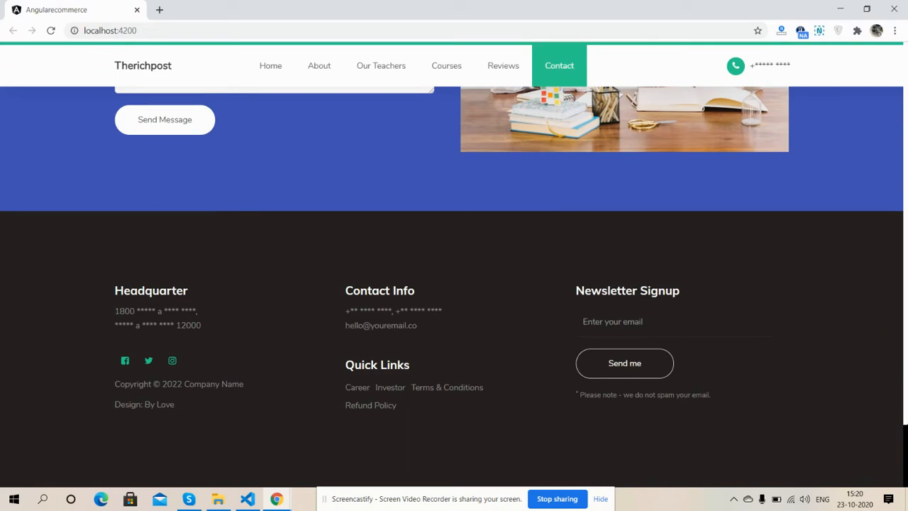
left_click(318, 66)
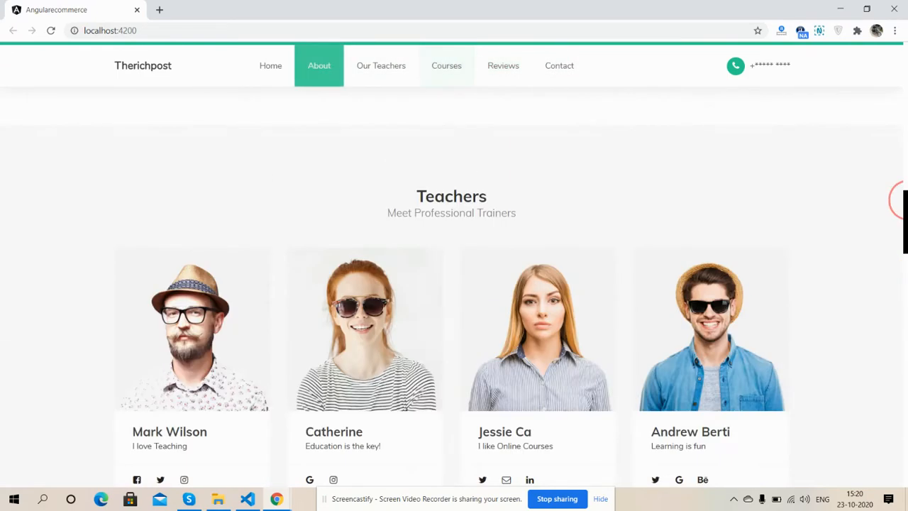
left_click(271, 65)
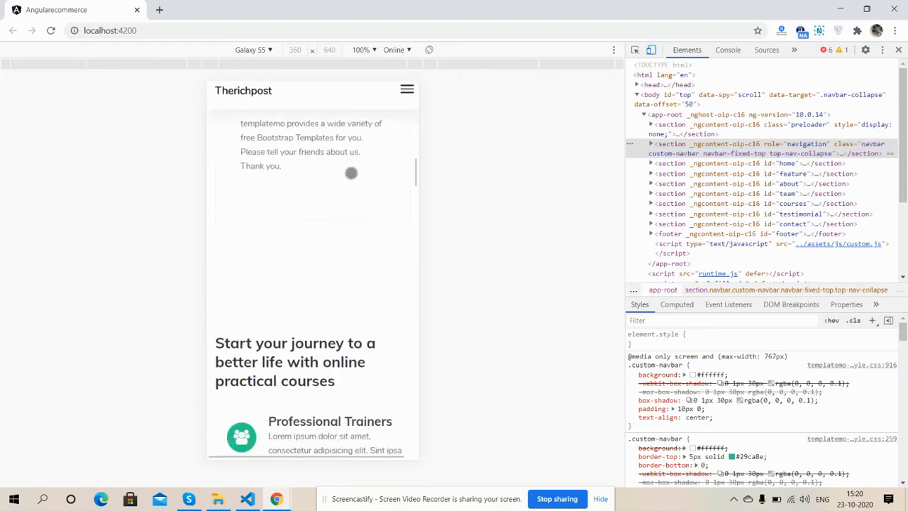
- Scroll the Galaxy S5 view and use the hamburger menu to reach Popular Courses
scroll("down", 3)
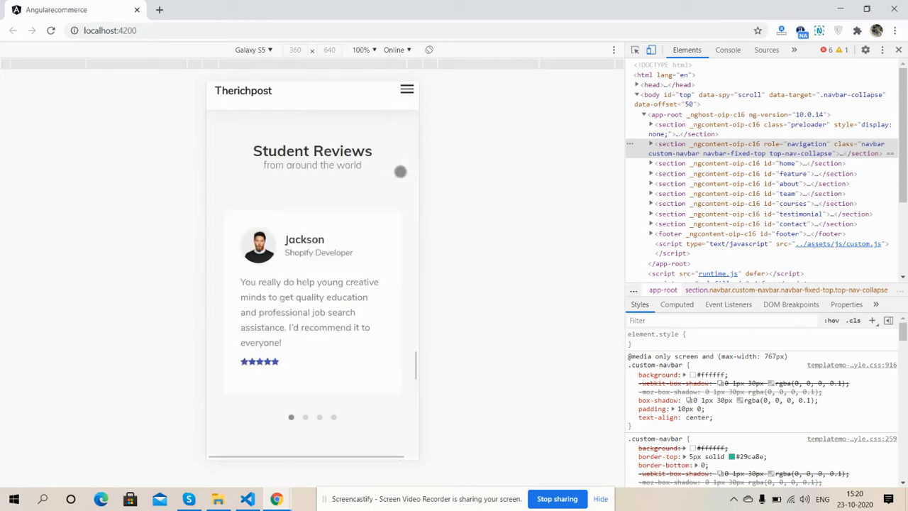
scroll("down", 3)
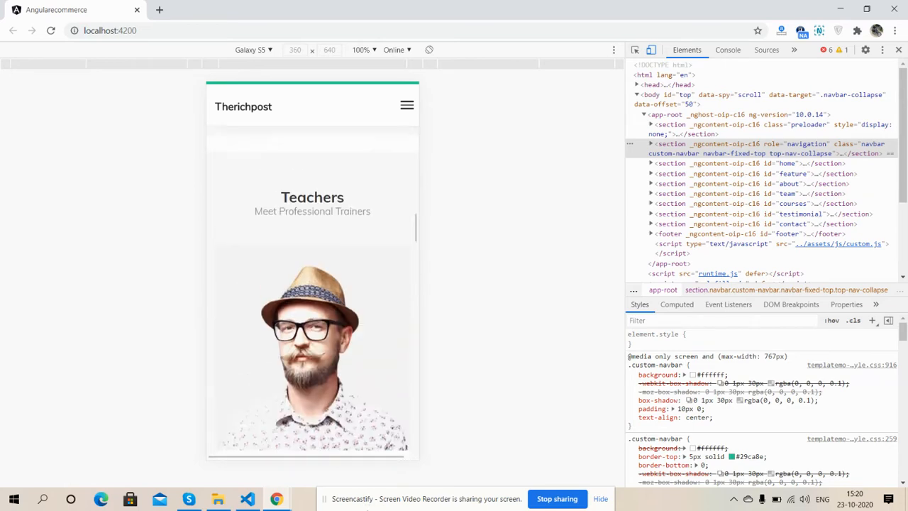
scroll("down", 3)
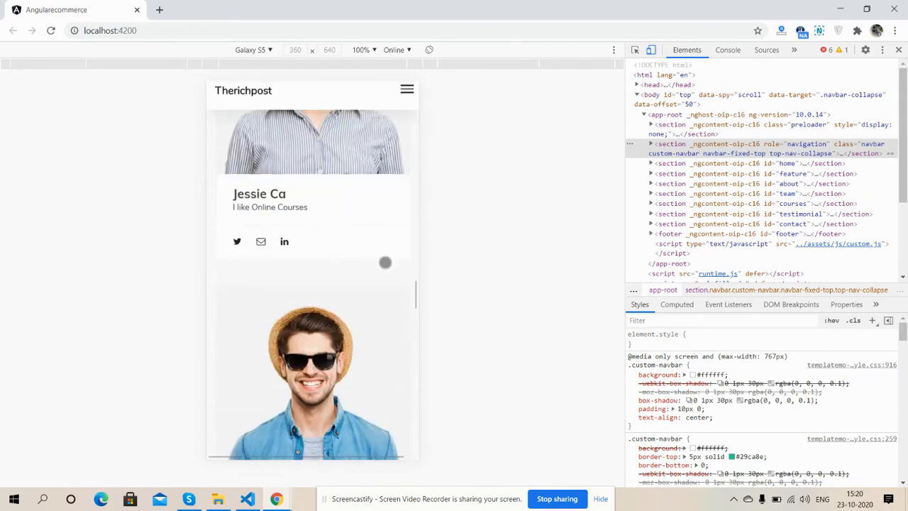
left_click(406, 89)
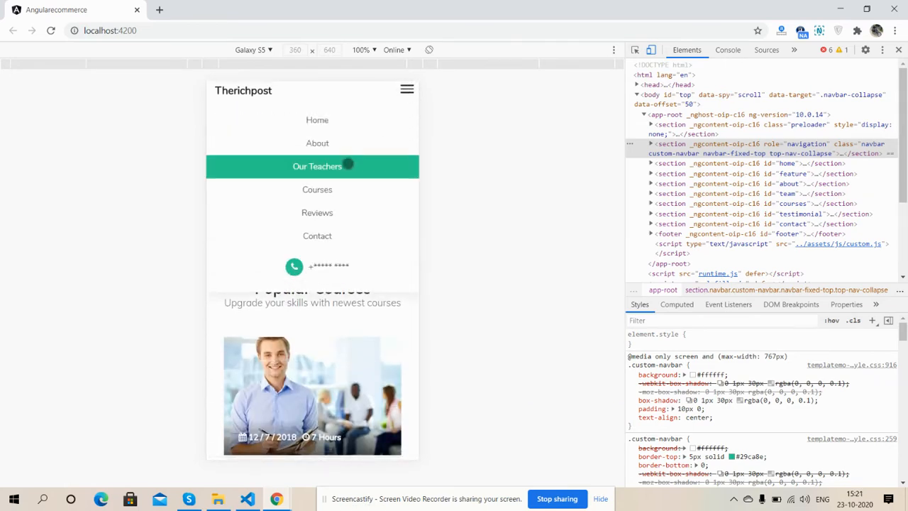
left_click(407, 90)
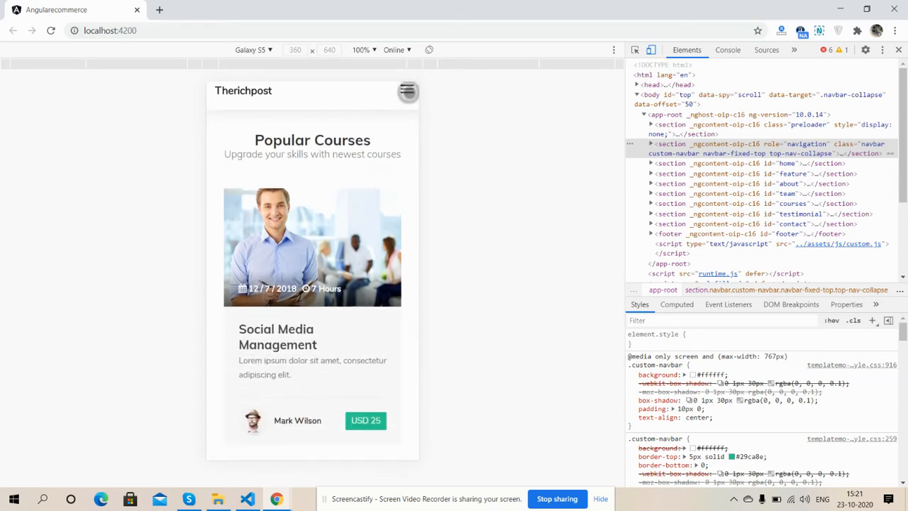
scroll("down", 3)
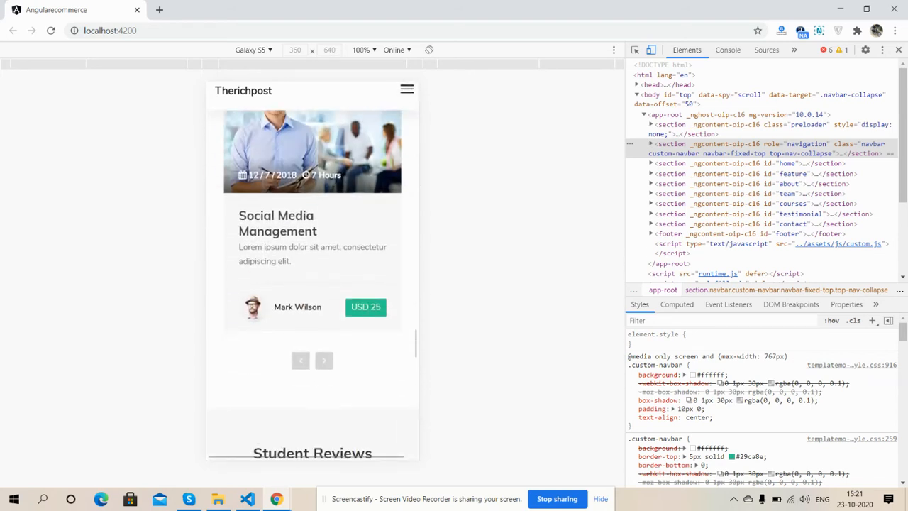
- Exit mobile emulation and scroll back up to the homepage hero banner
left_click(323, 360)
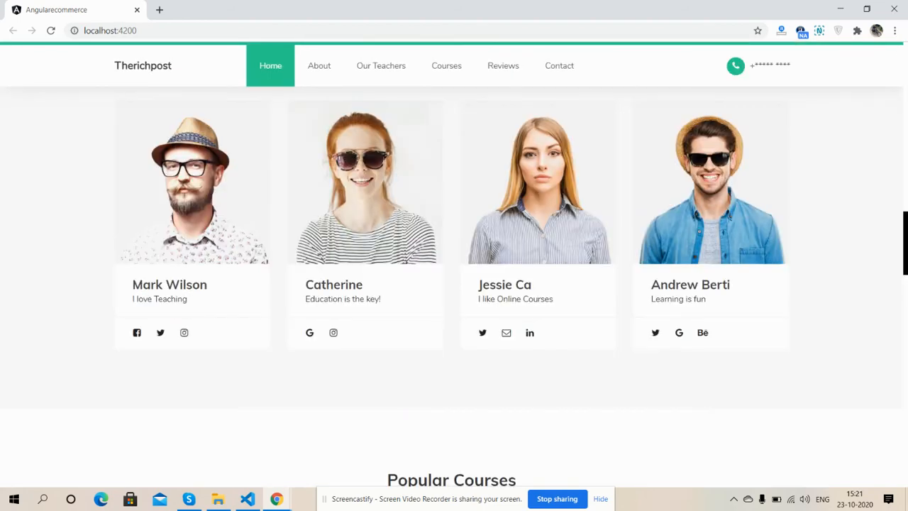
scroll("up", 3)
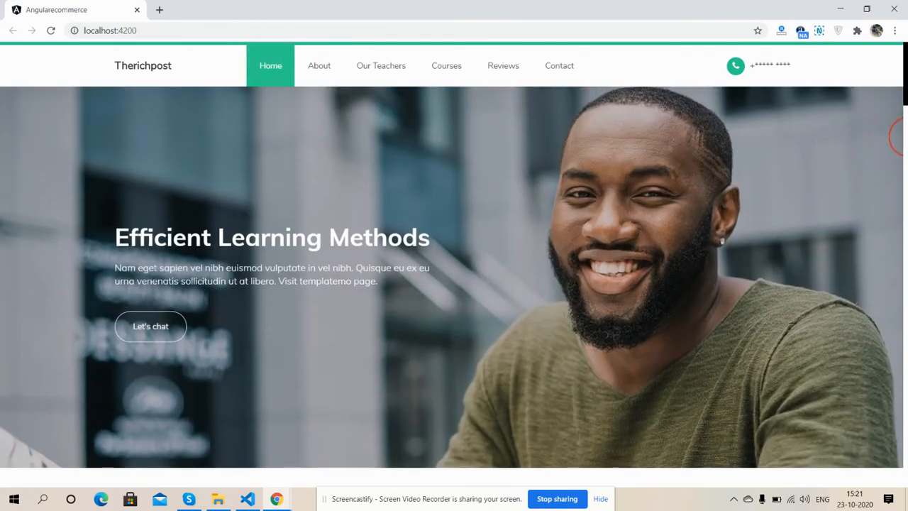